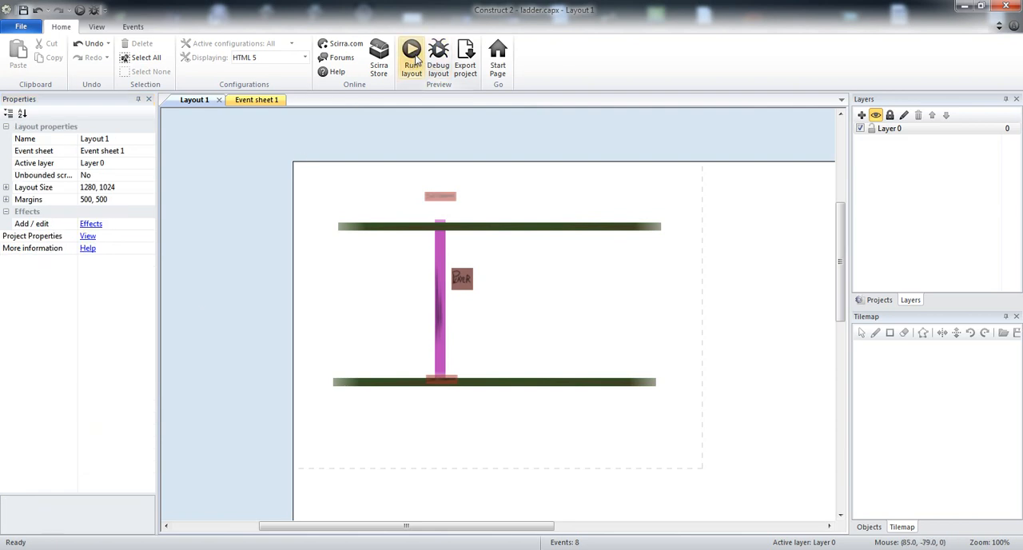
Step: Preview the ladder climbing layout, first in debug mode and then as a normal preview
{"action": "left_click", "coordinate": [436, 51]}
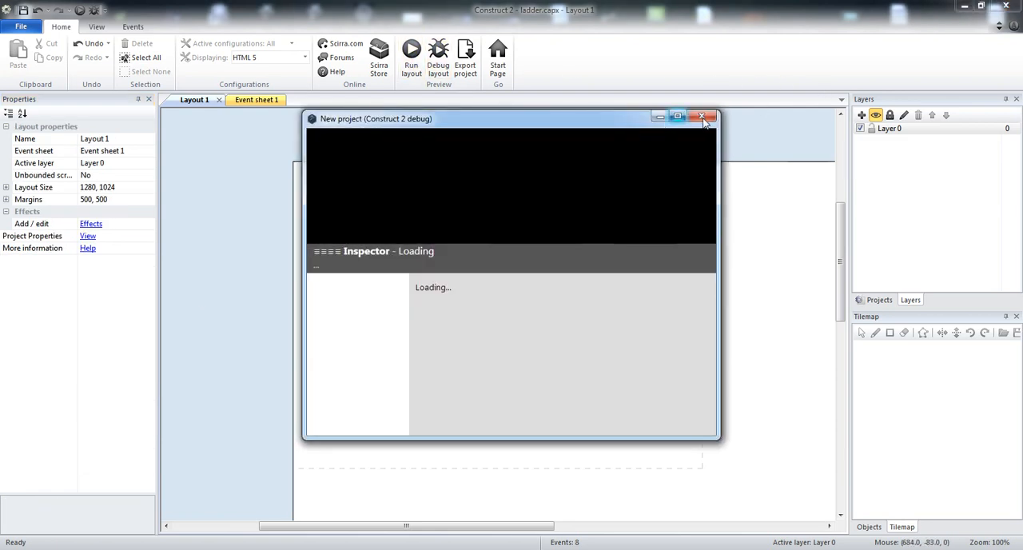
{"action": "left_click", "coordinate": [704, 117]}
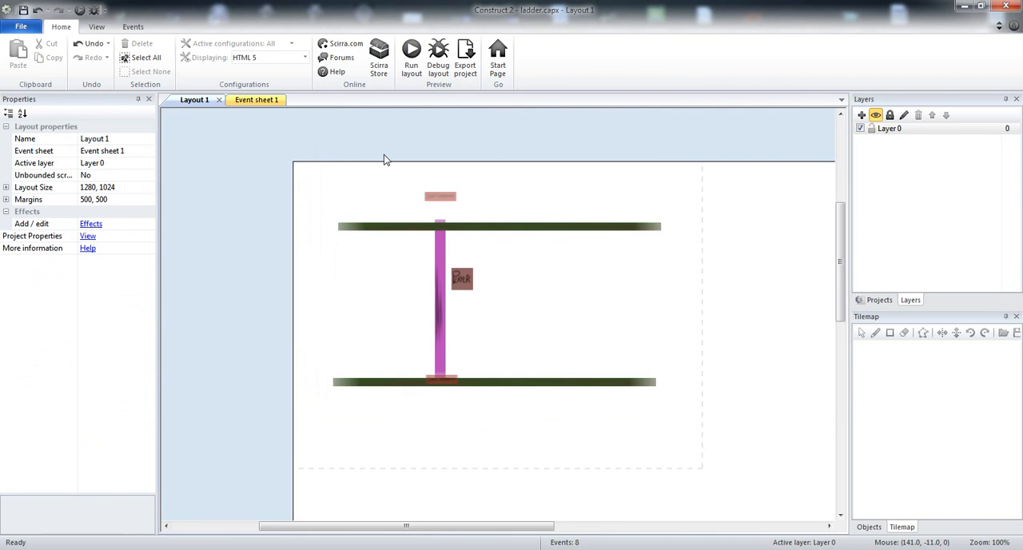
{"action": "left_click", "coordinate": [411, 54]}
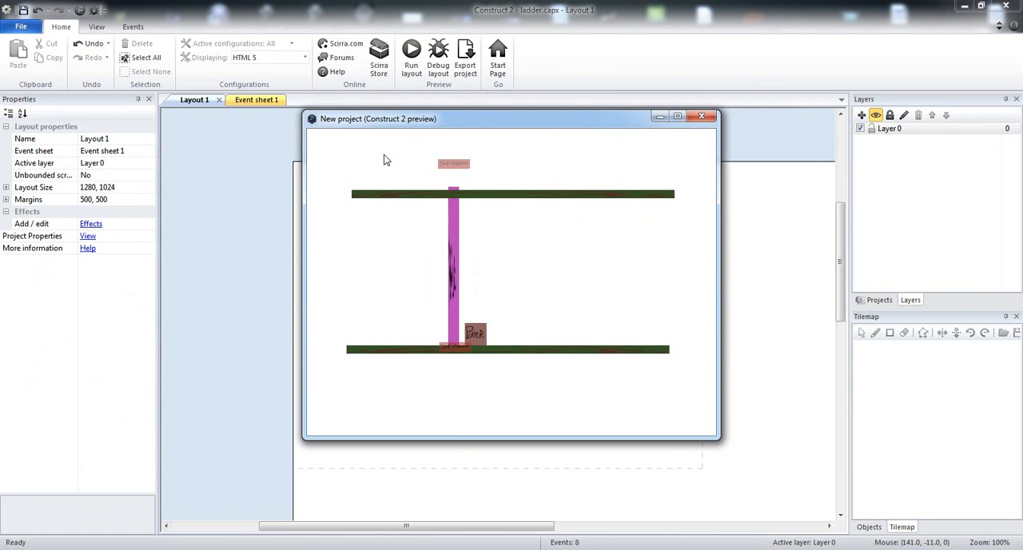
{"action": "mouse_move", "coordinate": [426, 254]}
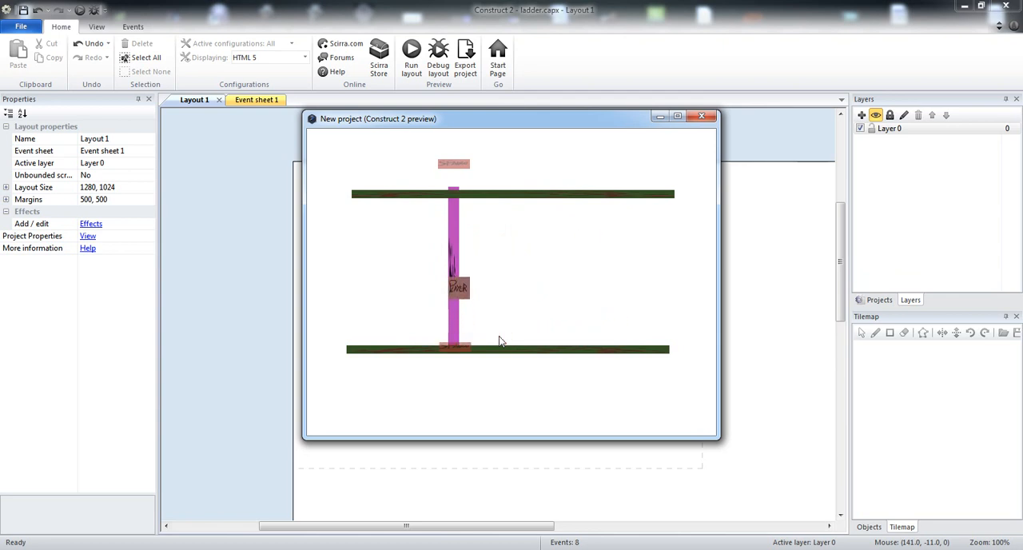
Step: Close the ladder preview and open the top-down Android shooter project from Recent Projects
{"action": "left_click", "coordinate": [703, 116]}
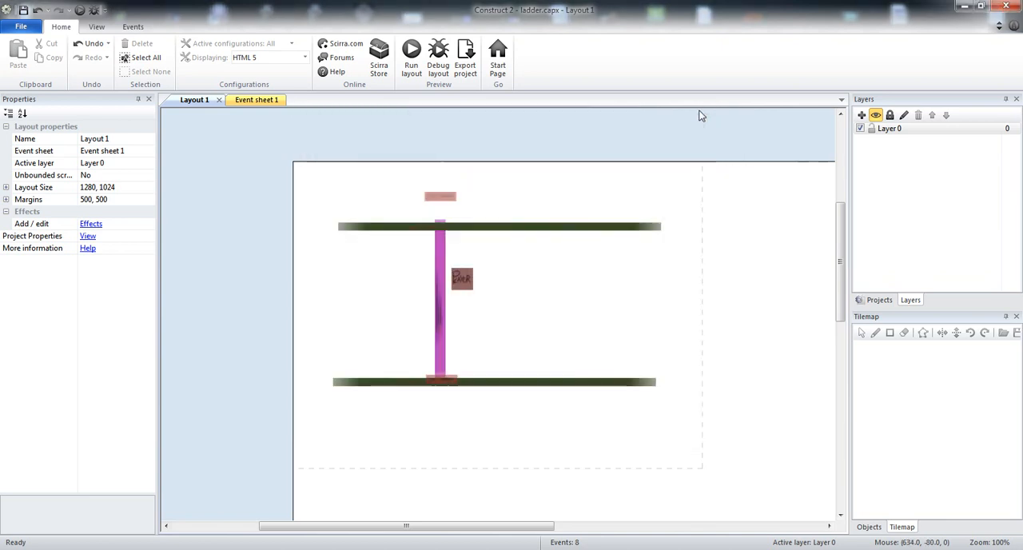
{"action": "left_click", "coordinate": [22, 27]}
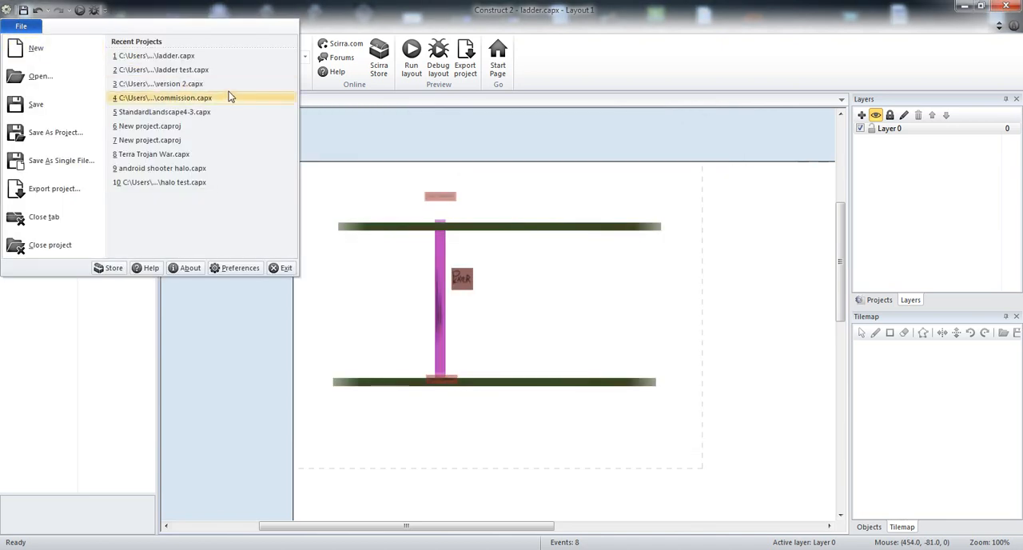
{"action": "mouse_move", "coordinate": [217, 91]}
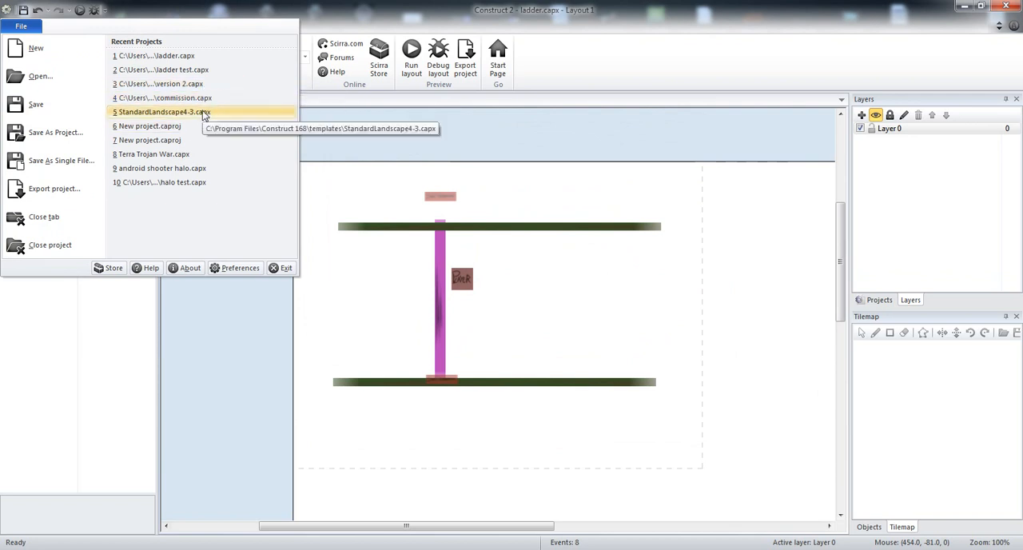
{"action": "left_click", "coordinate": [172, 111]}
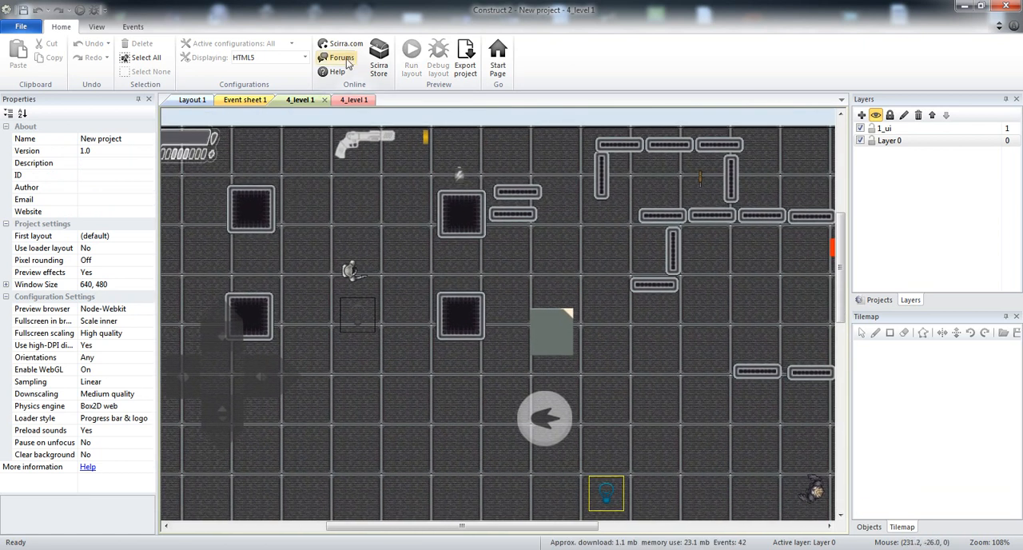
Step: Close the ladder's Layout 1 and Event sheet 1 tabs, cancelling the Add action dialog
{"action": "left_click", "coordinate": [547, 332]}
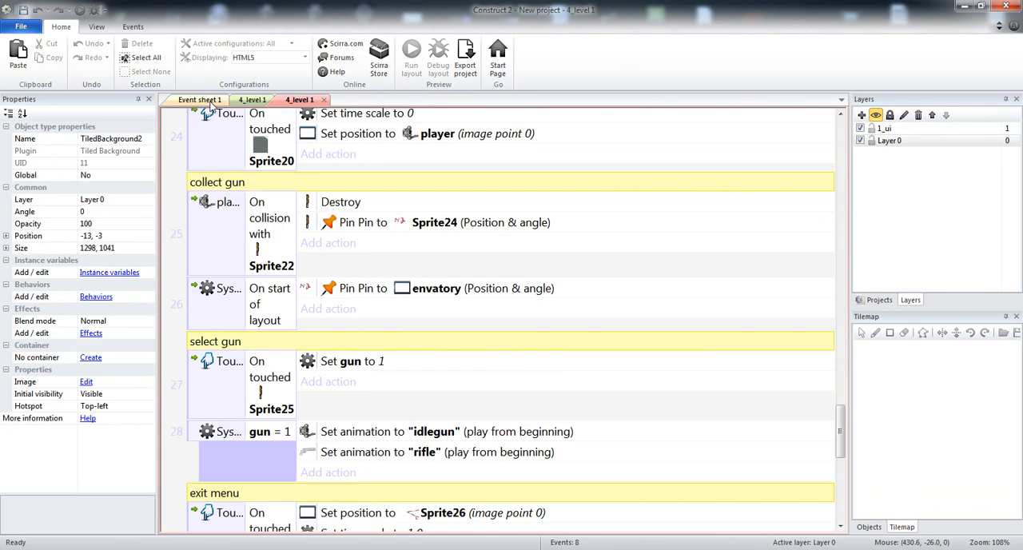
{"action": "left_click", "coordinate": [307, 99]}
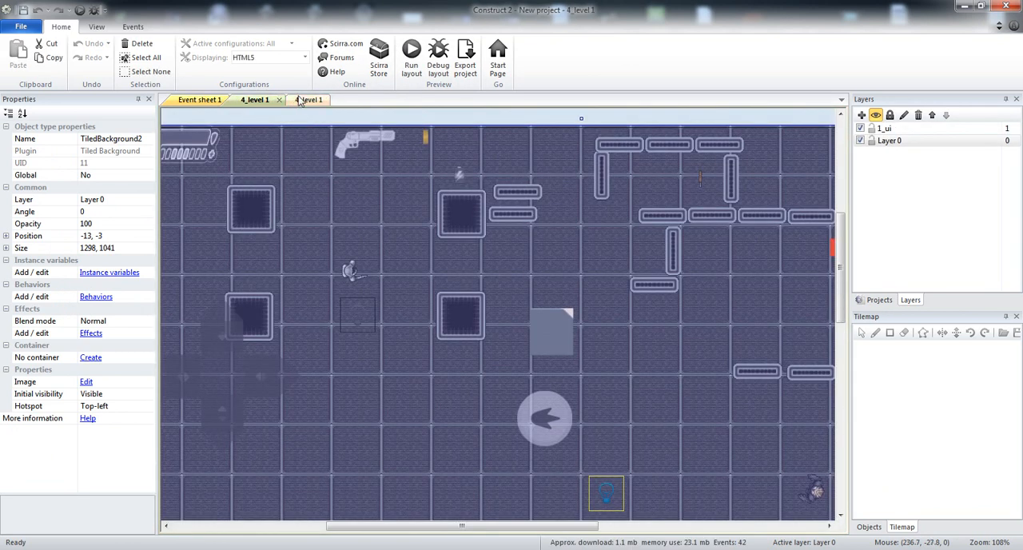
{"action": "left_click", "coordinate": [196, 99]}
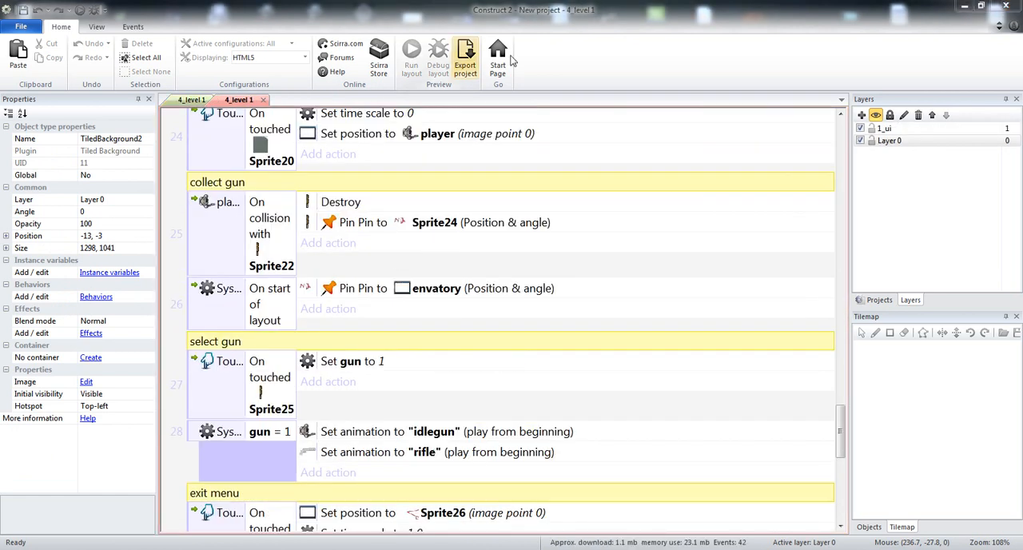
{"action": "left_click", "coordinate": [327, 153]}
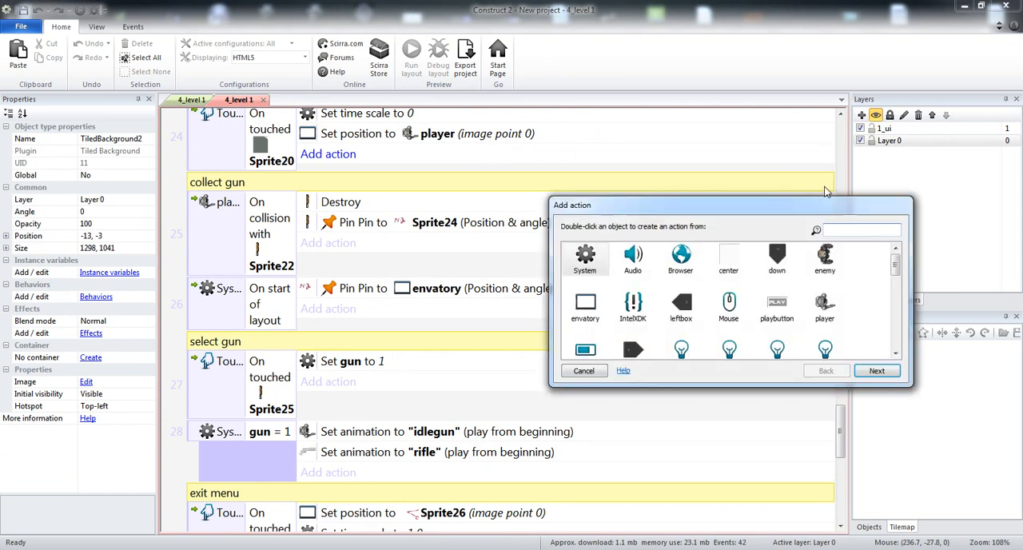
{"action": "left_click", "coordinate": [583, 371]}
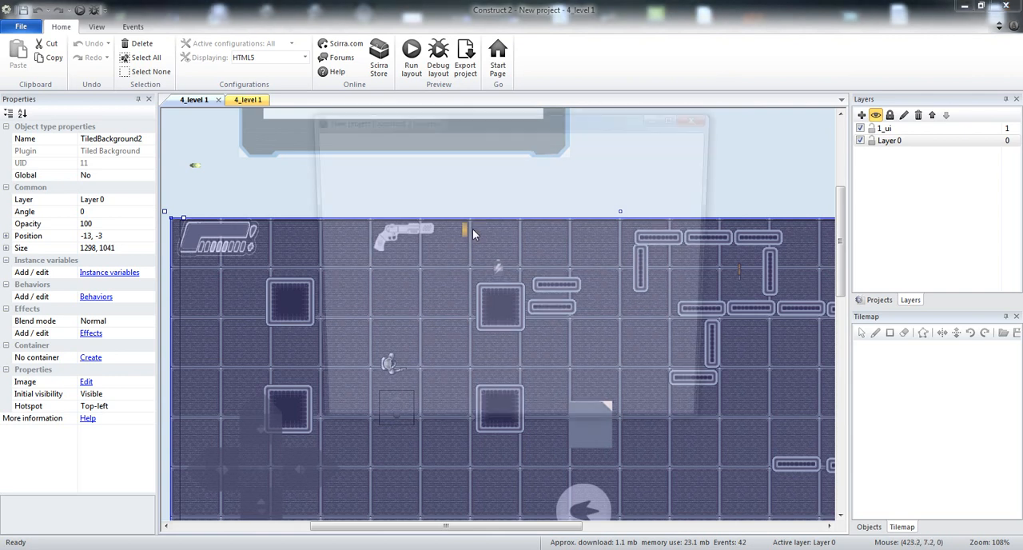
{"action": "left_click", "coordinate": [416, 53]}
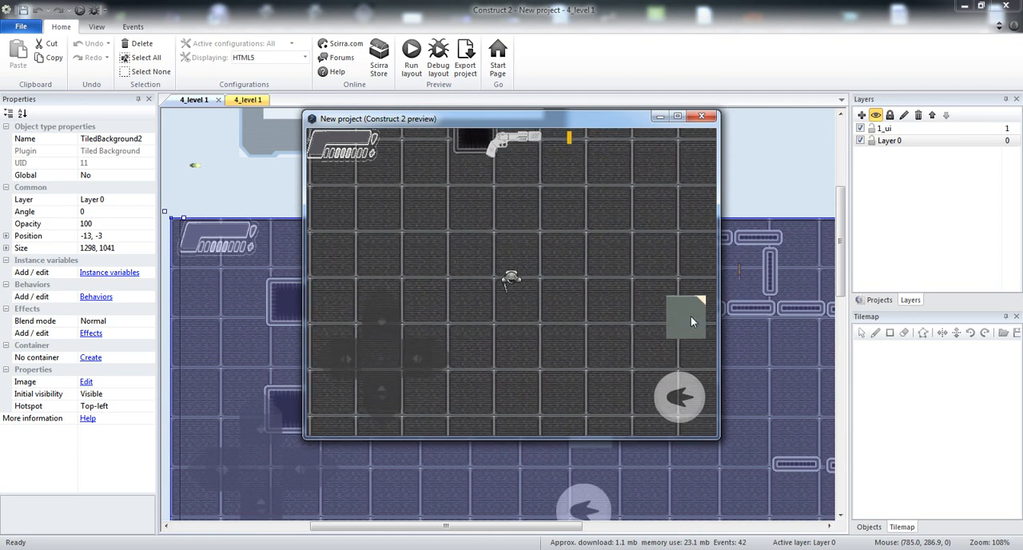
{"action": "mouse_move", "coordinate": [555, 274]}
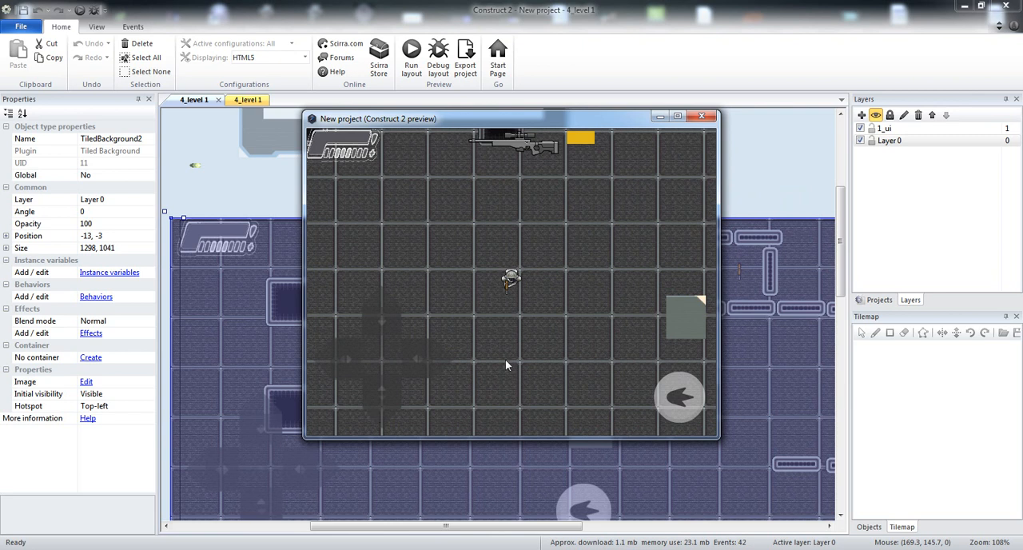
{"action": "mouse_move", "coordinate": [702, 117]}
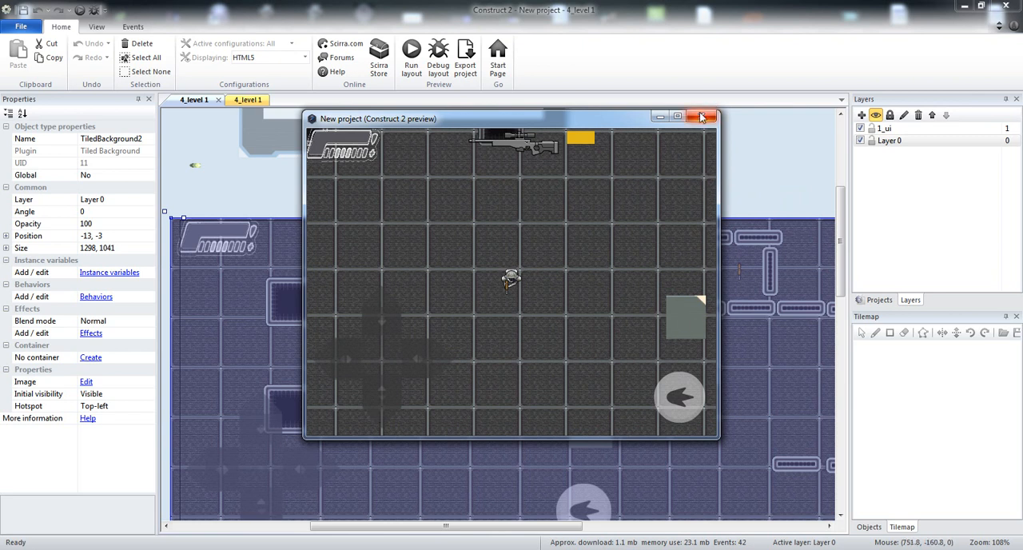
{"action": "left_click", "coordinate": [701, 117]}
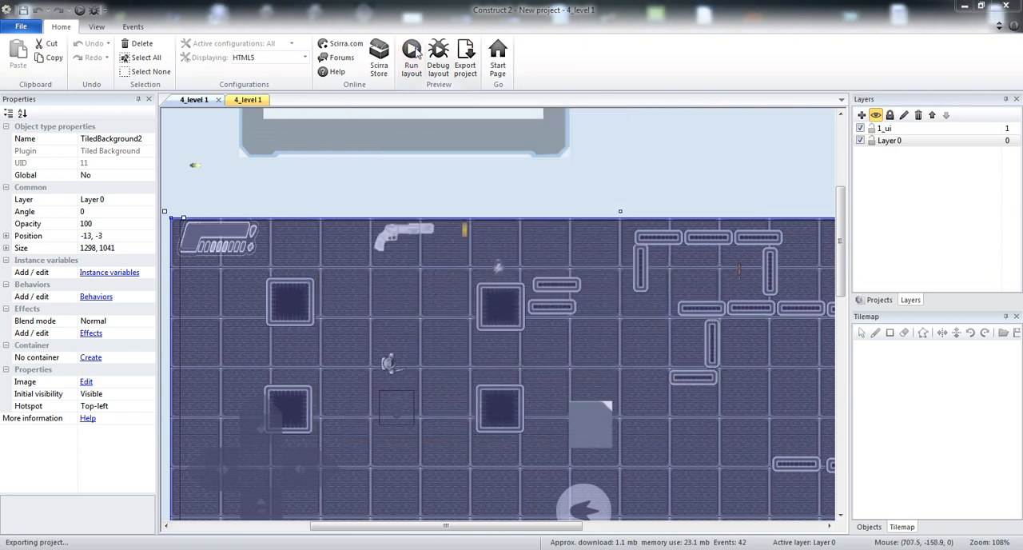
{"action": "mouse_move", "coordinate": [411, 50]}
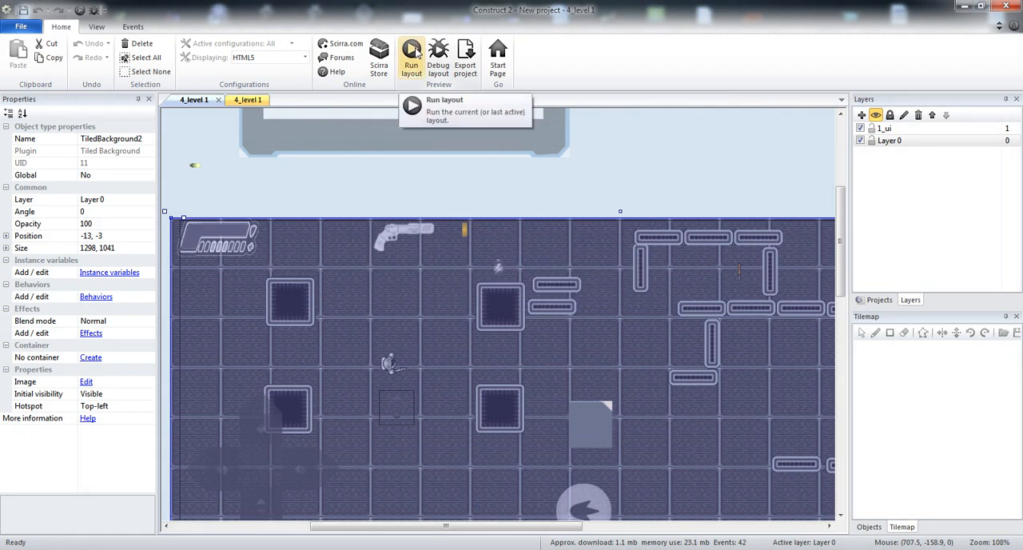